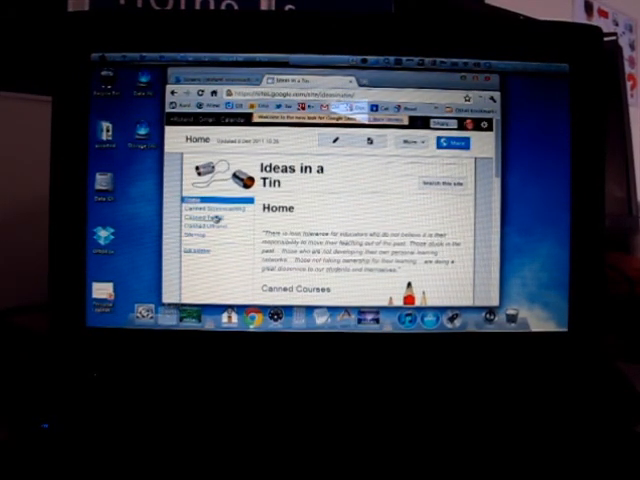
# - Navigate from the Ideas in a Tin home page to its Canned Screencasting page via the sidebar
pyautogui.click(200, 204)
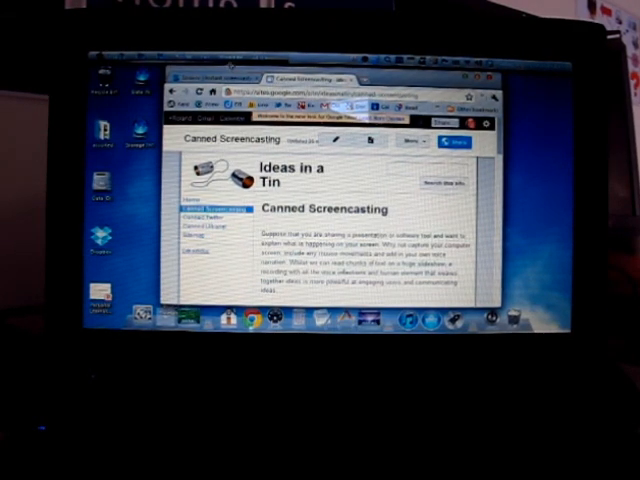
pyautogui.click(204, 76)
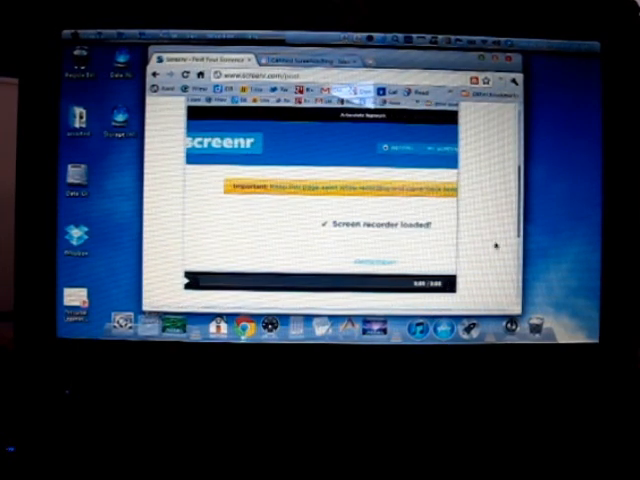
# - Scroll the Screenr page down to reveal the 'Describe your screencast' field and Publish button
pyautogui.scroll(-3)
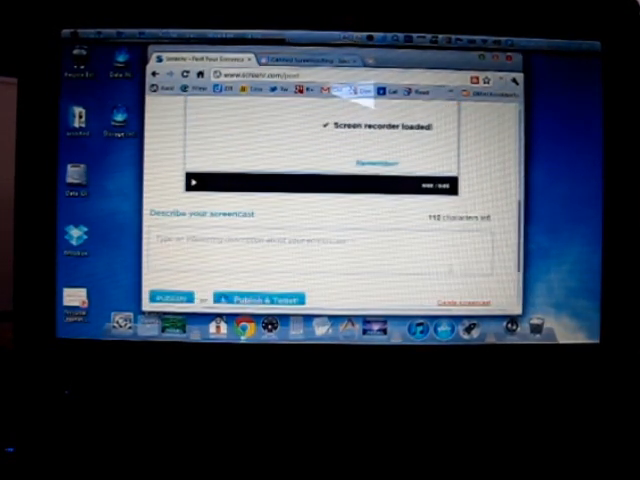